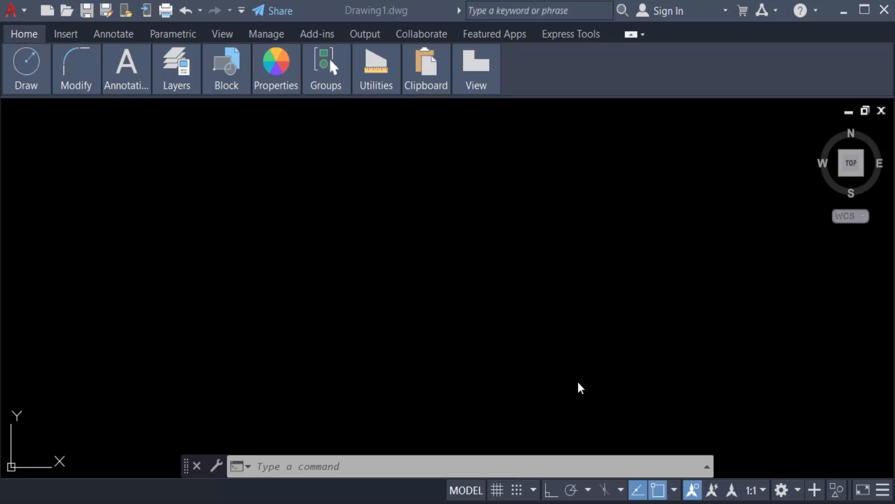
pyautogui.moveTo(24, 34)
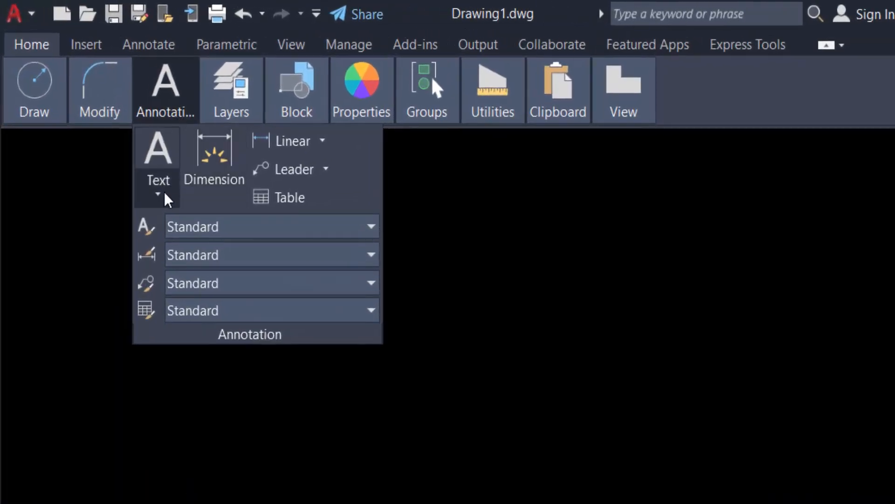
# Step: Place a multiline text box and bring up the Insert Field dialog from inside it
pyautogui.click(158, 149)
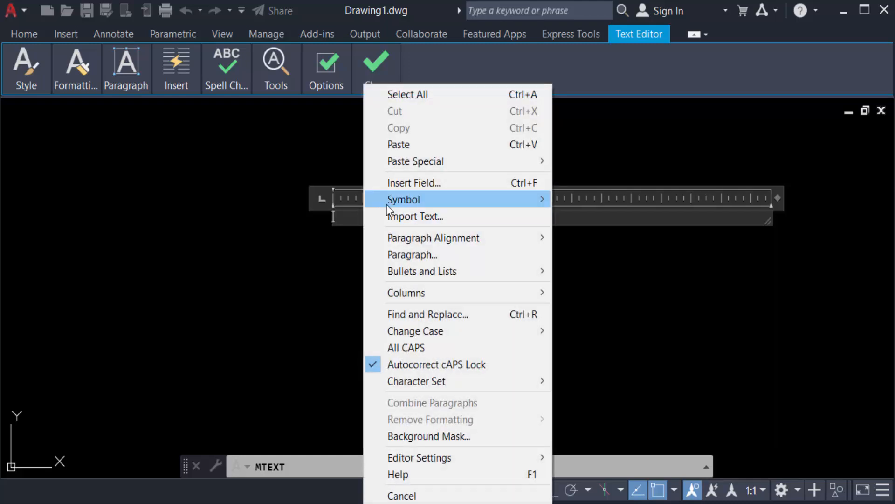
pyautogui.click(413, 182)
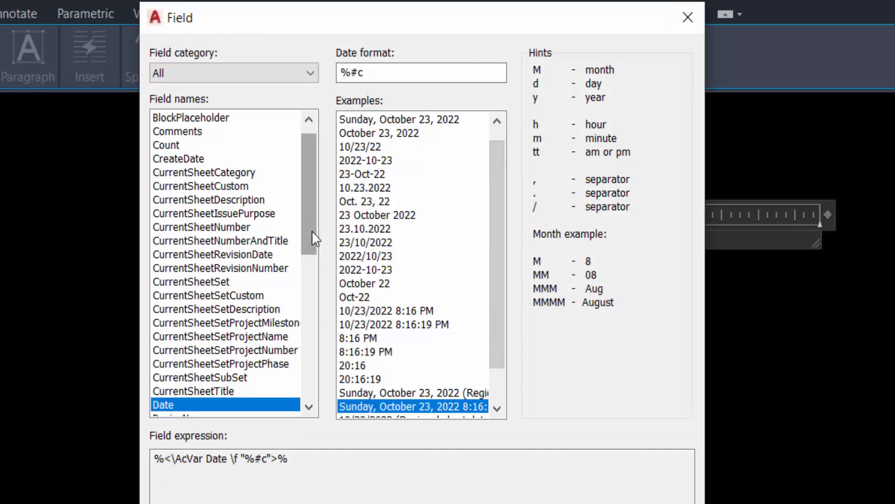
# Step: Insert a Date field formatted M/d/yyyy h:mm tt, reading 10/23/2022 8:16 PM
pyautogui.scroll(-3)
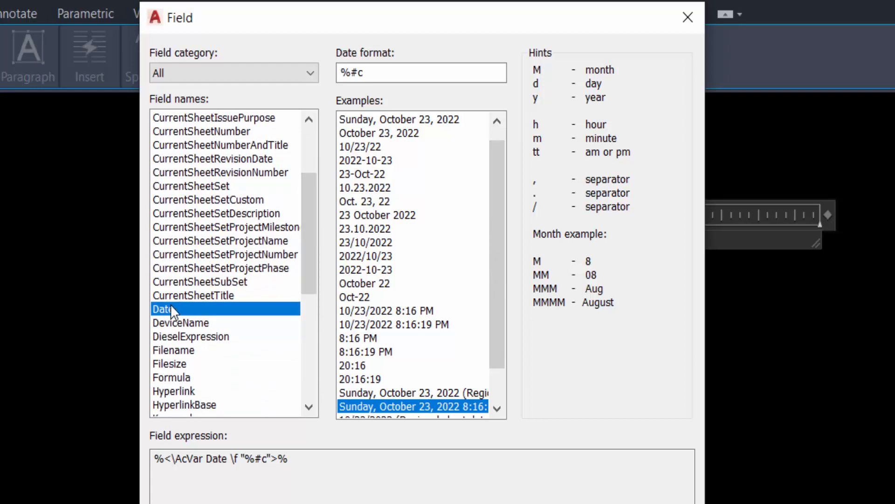
pyautogui.moveTo(379, 127)
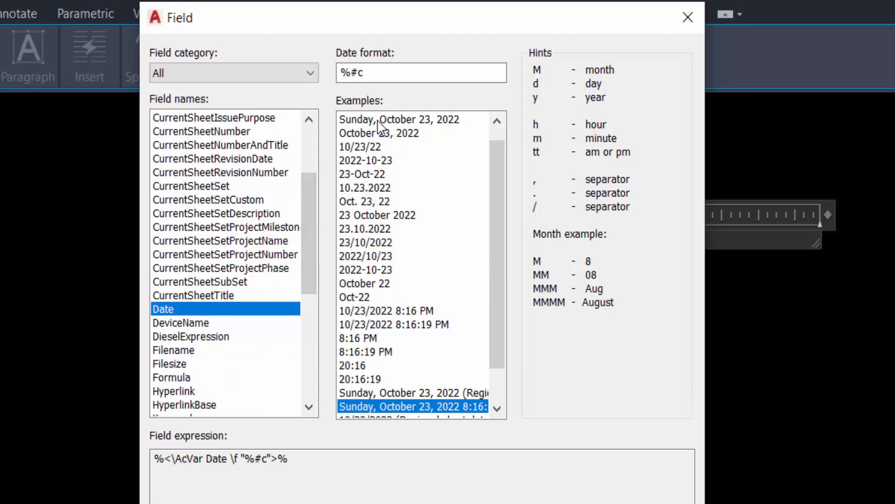
pyautogui.click(398, 118)
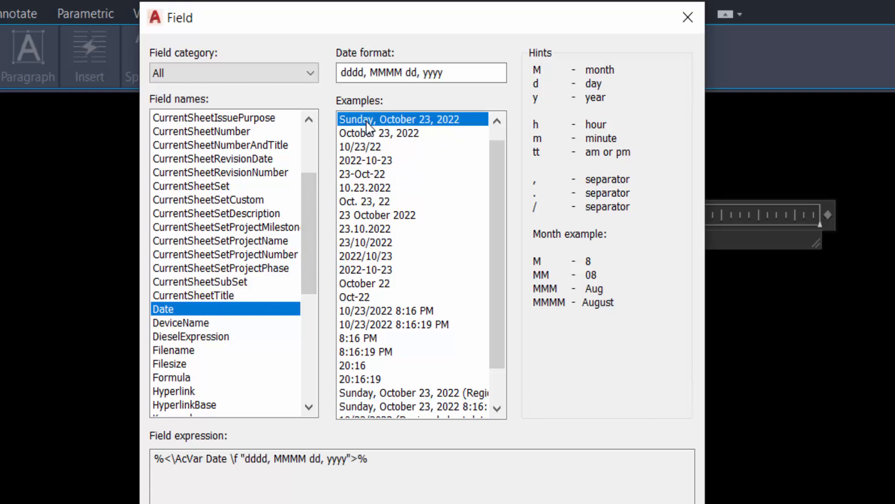
pyautogui.click(377, 160)
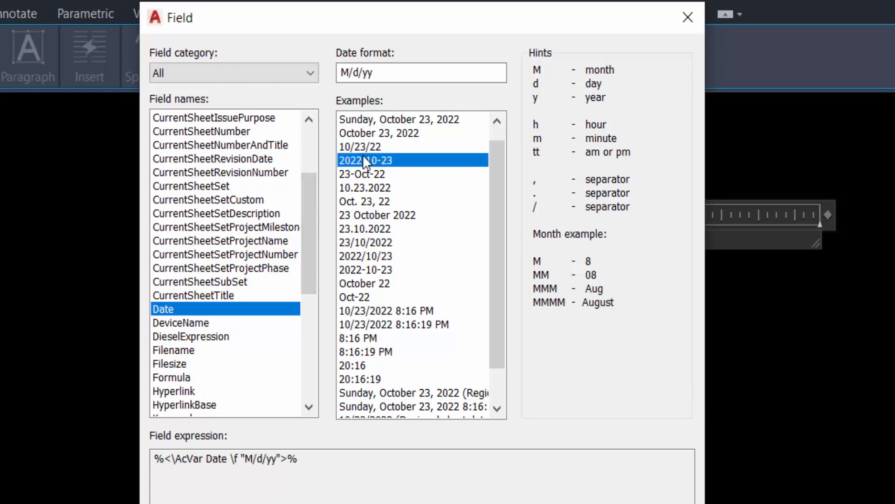
pyautogui.click(362, 173)
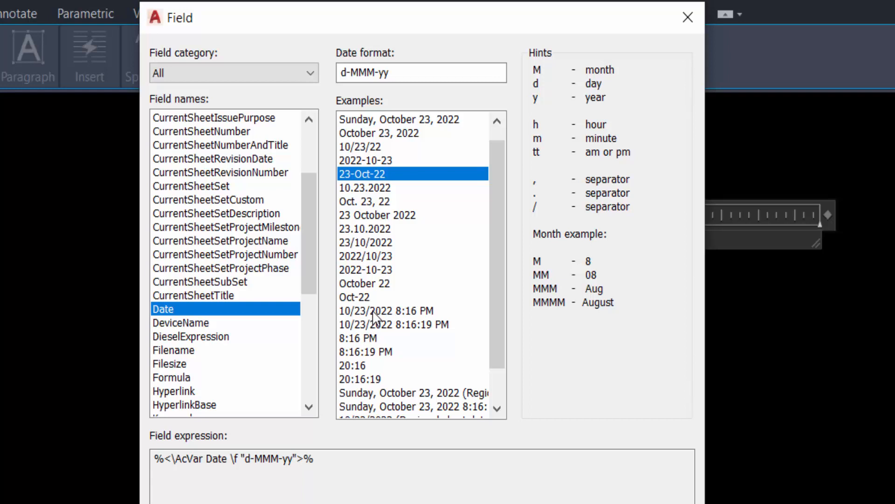
pyautogui.moveTo(375, 319)
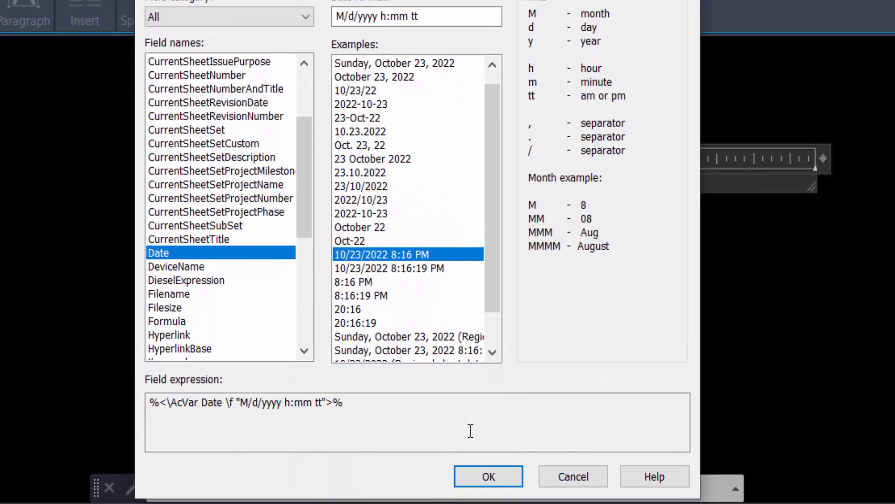
pyautogui.click(488, 476)
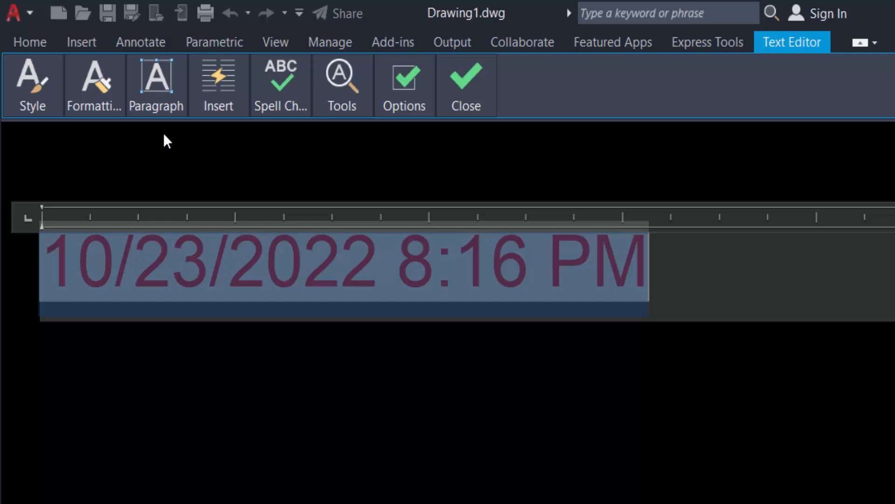
# Step: Show the Style panel settings for the date field text, currently 0.2000 high
pyautogui.click(94, 86)
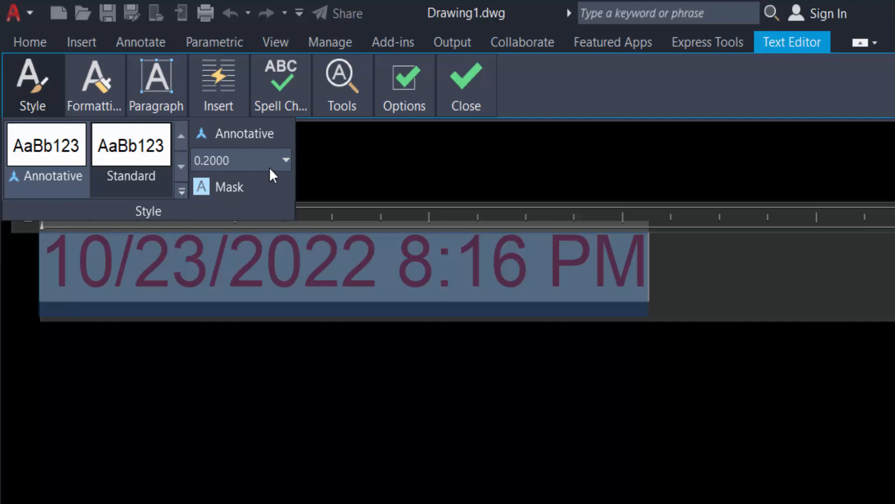
# Step: Change the date text height from 0.2000 to 0.5
pyautogui.click(286, 159)
pyautogui.write('0.5')
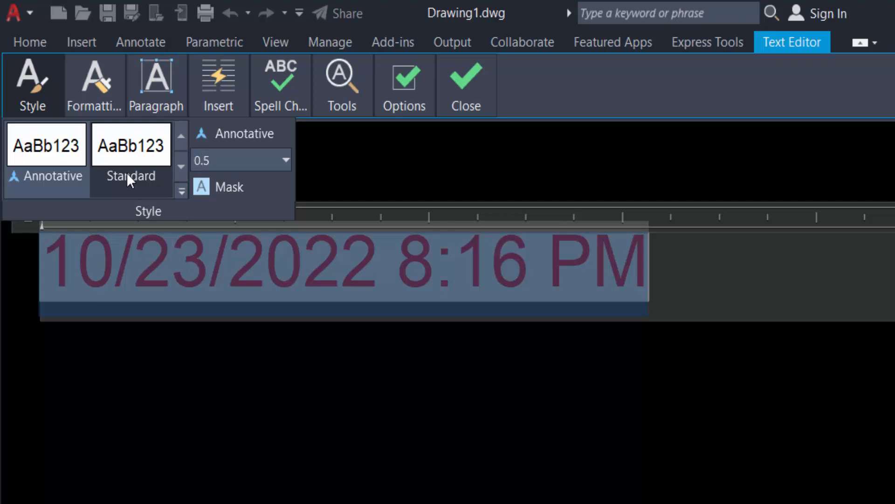
pyautogui.moveTo(89, 103)
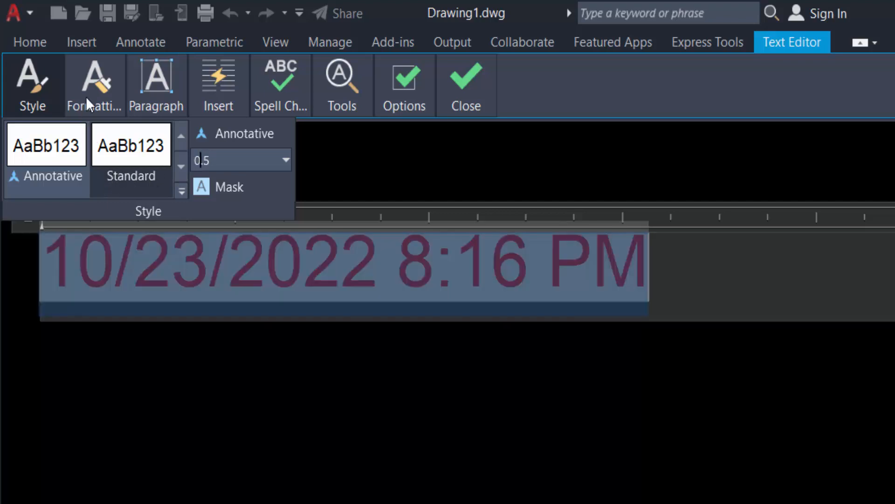
# Step: Set the date text font to Arial Black from the Formatting font list
pyautogui.click(94, 86)
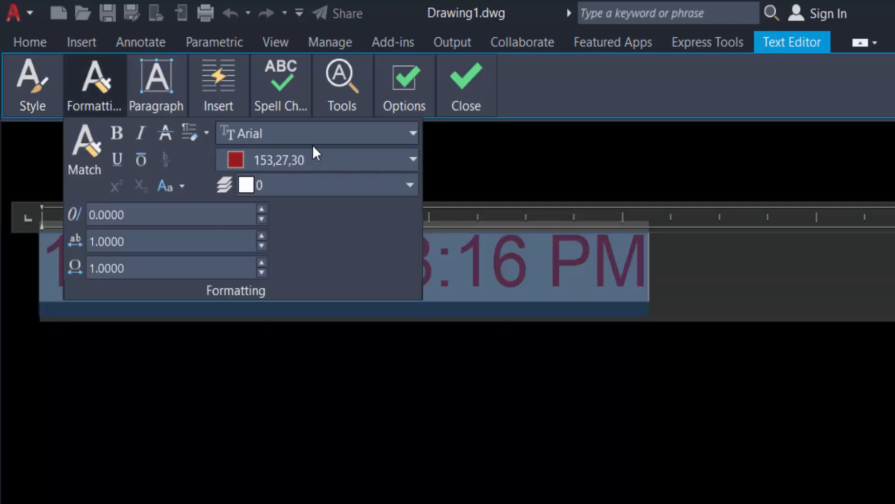
pyautogui.click(413, 132)
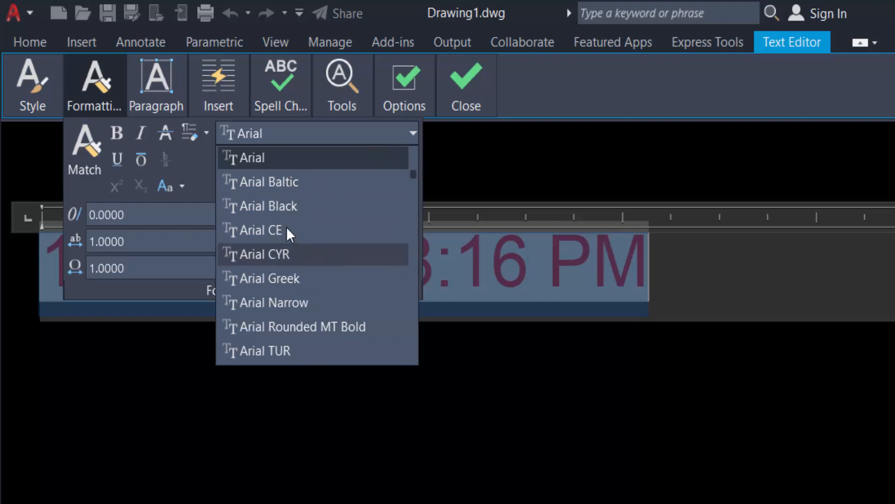
pyautogui.click(268, 205)
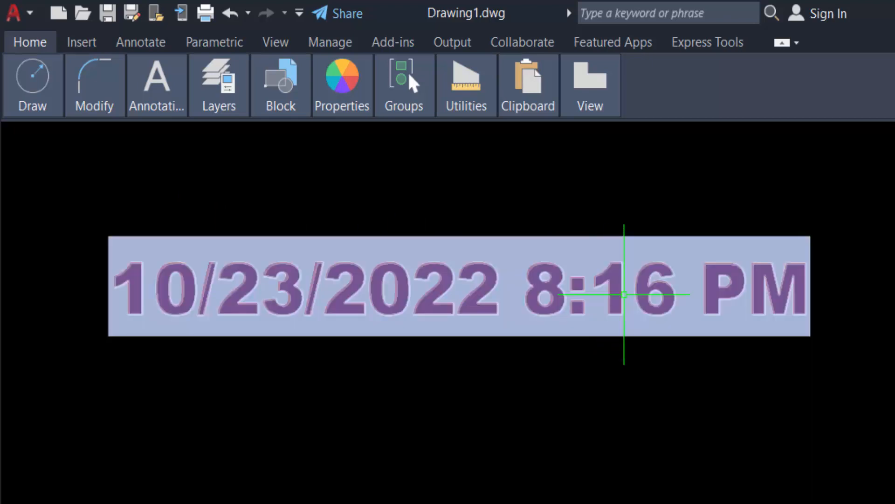
pyautogui.moveTo(622, 293)
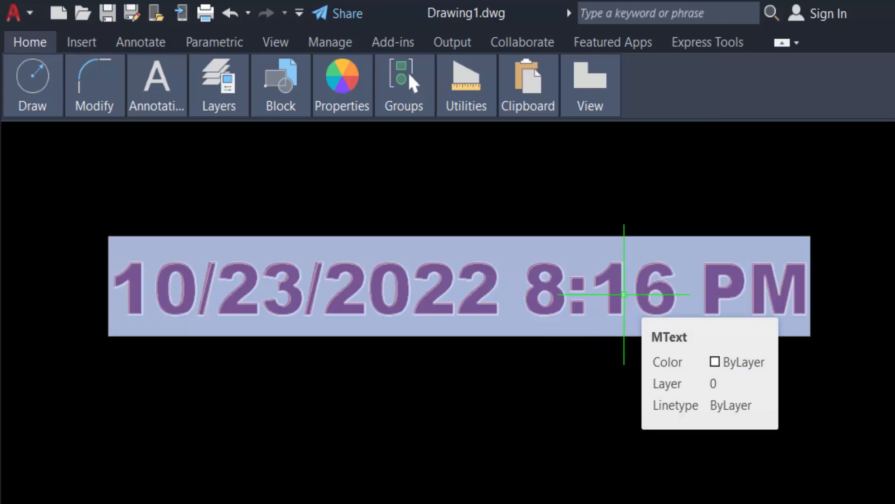